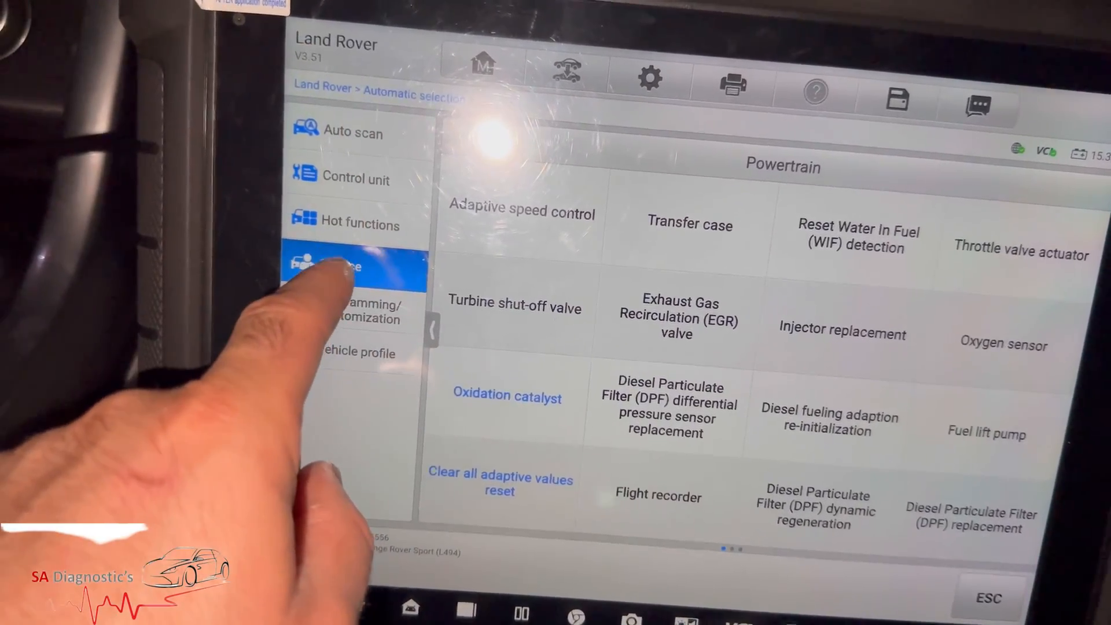
Navigate Service > Powertrain and start the Reset SCR quality monitor procedure.
left_click(361, 225)
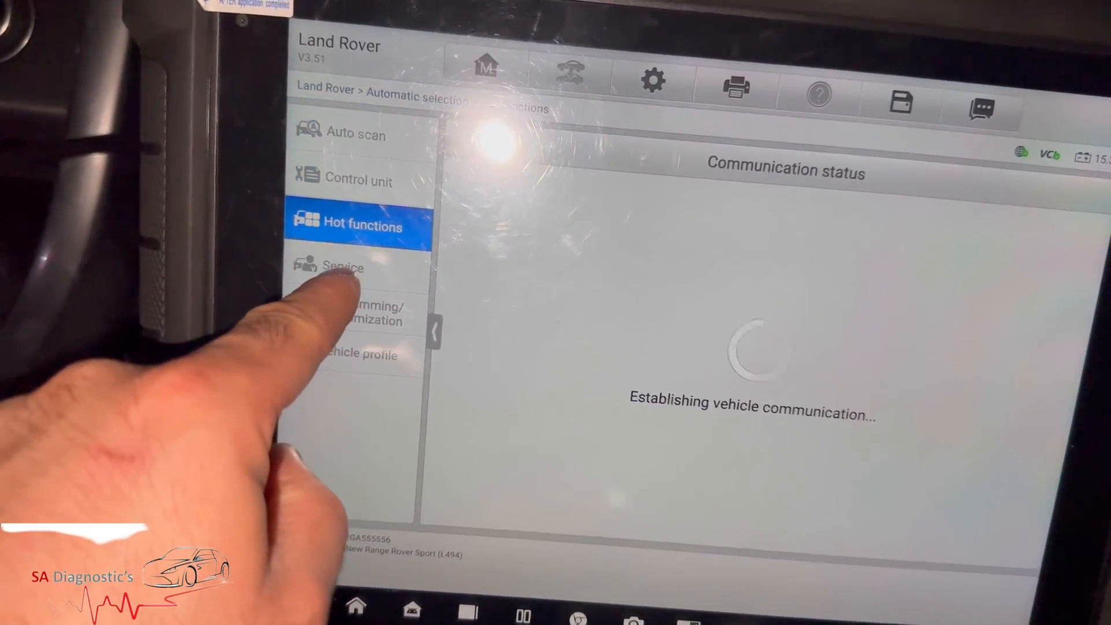
left_click(344, 266)
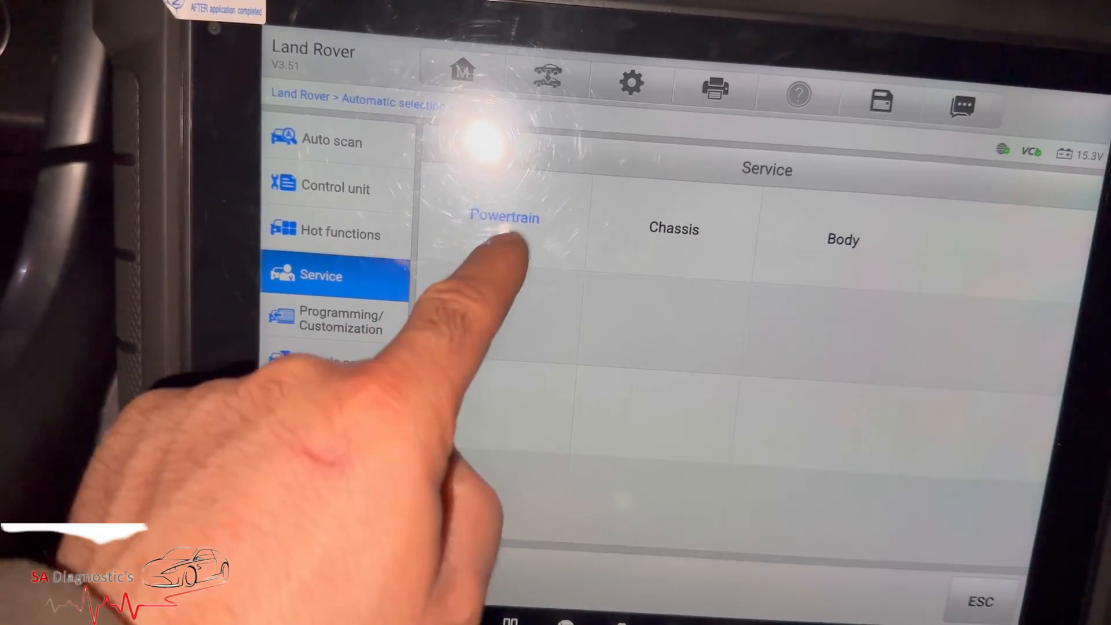
left_click(505, 218)
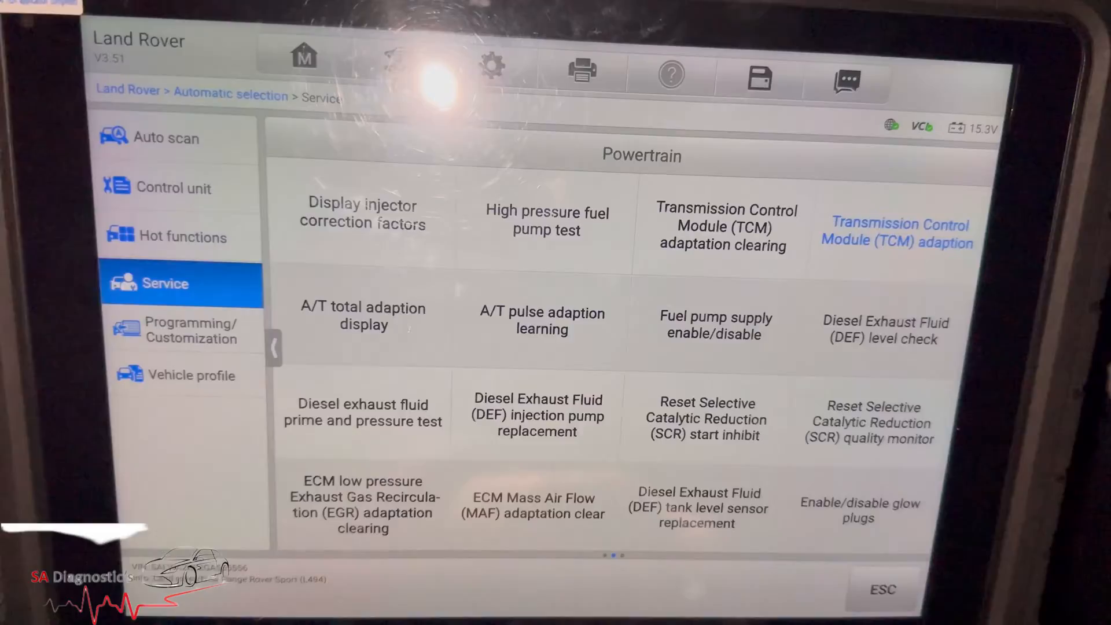
left_click(898, 233)
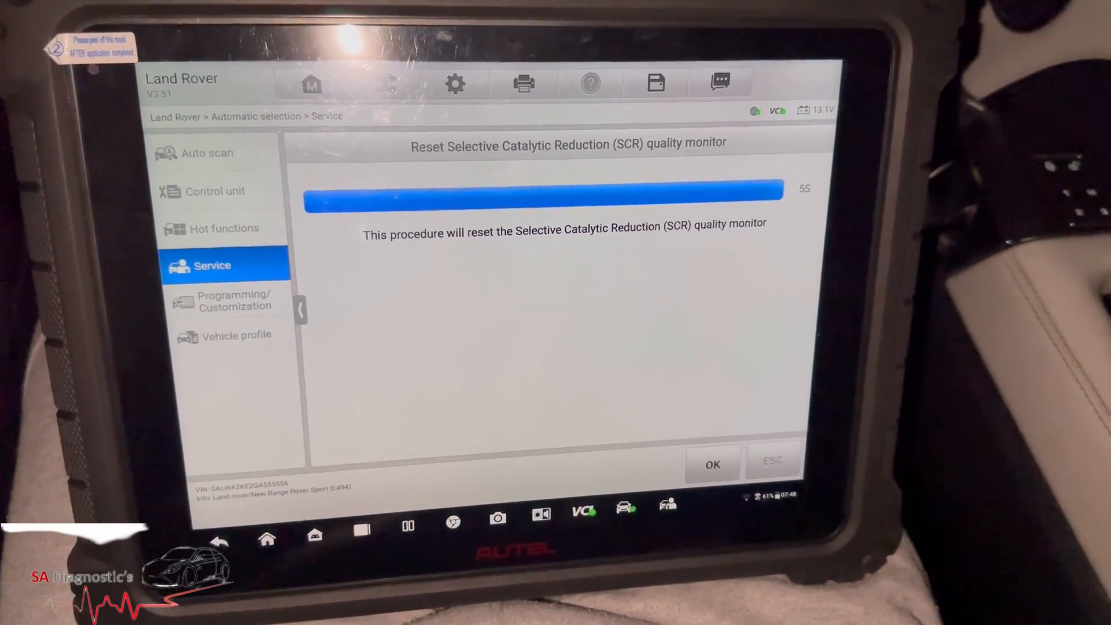
Confirm the description, ignition-on and logged DTC prompts, then agree to clear all fault codes.
left_click(713, 464)
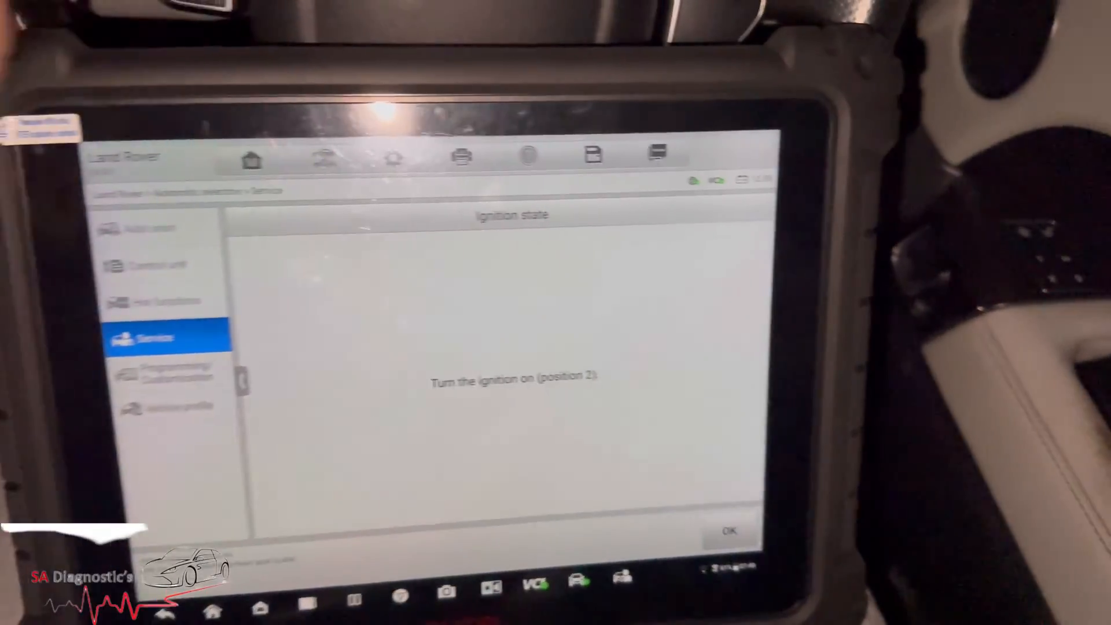
left_click(730, 532)
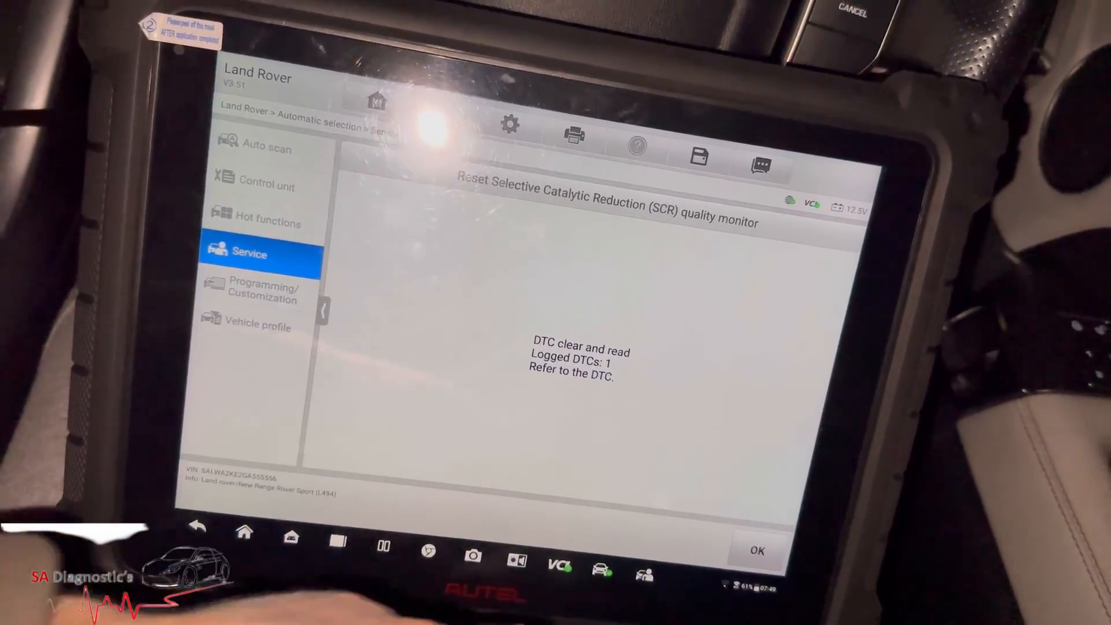
left_click(757, 551)
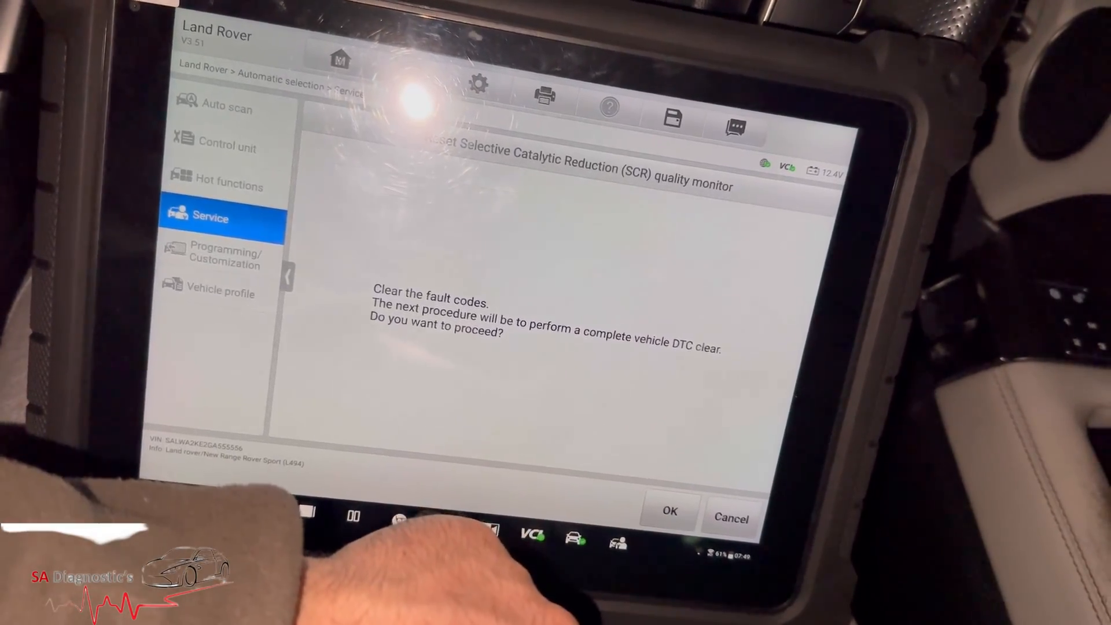
left_click(669, 511)
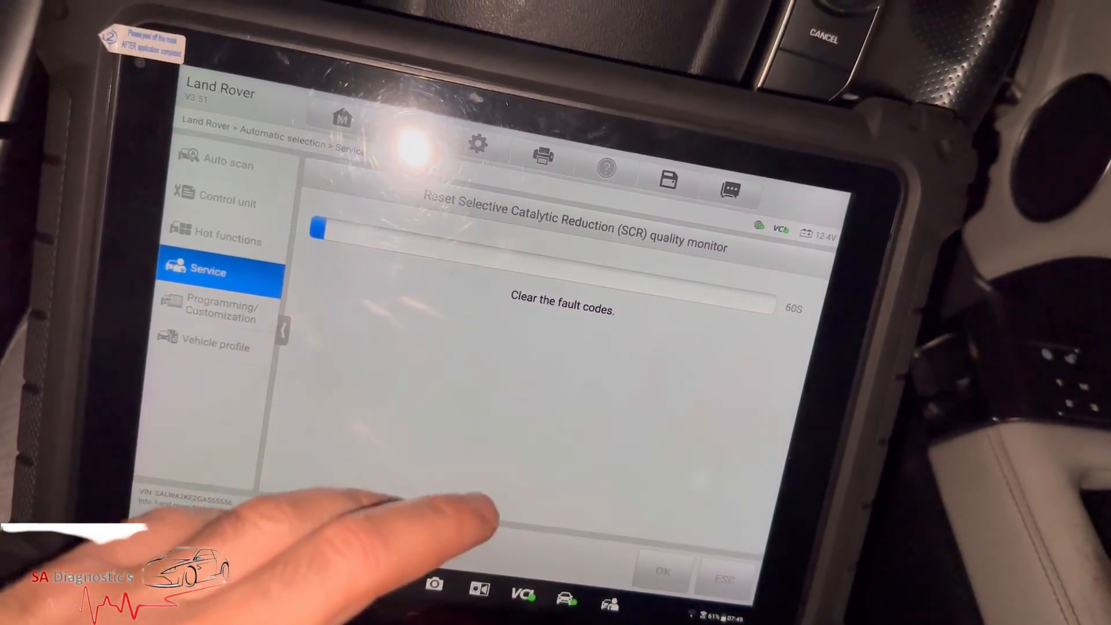